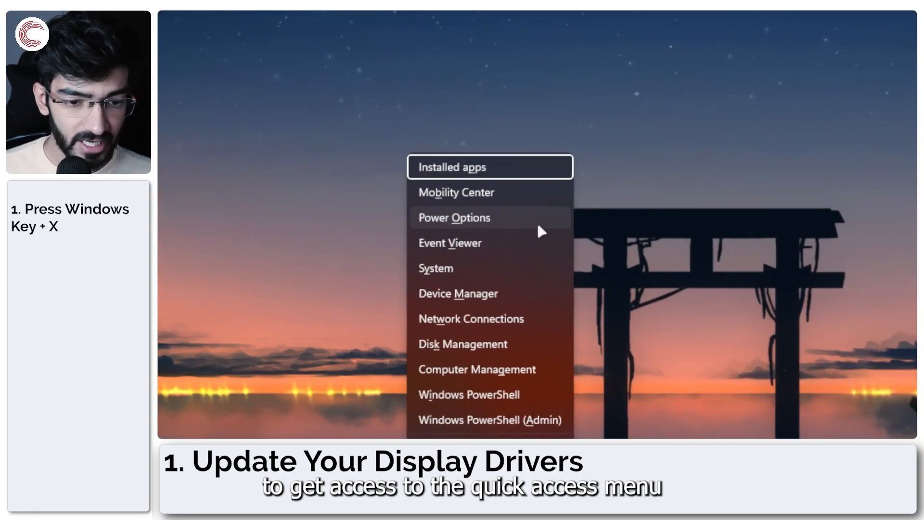
{"action": "mouse_move", "coordinate": [514, 353]}
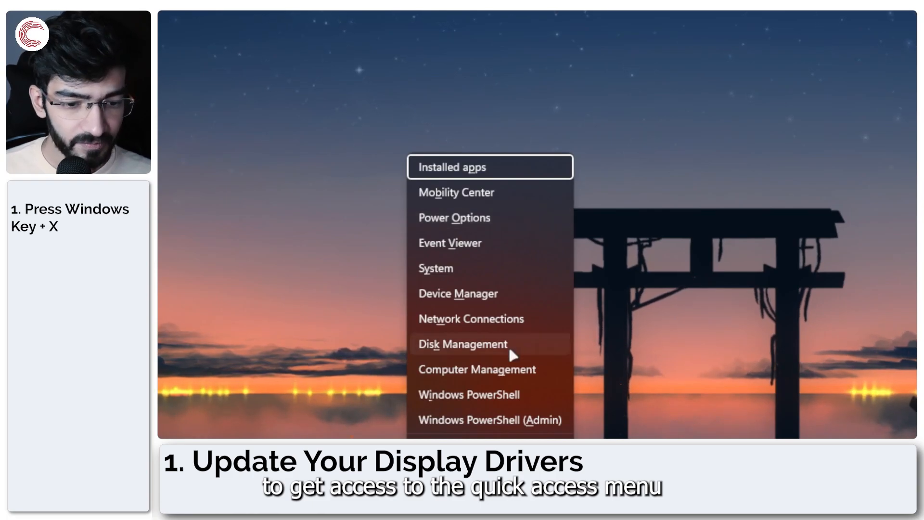
- Launch Device Manager from the quick access menu
{"action": "left_click", "coordinate": [458, 292]}
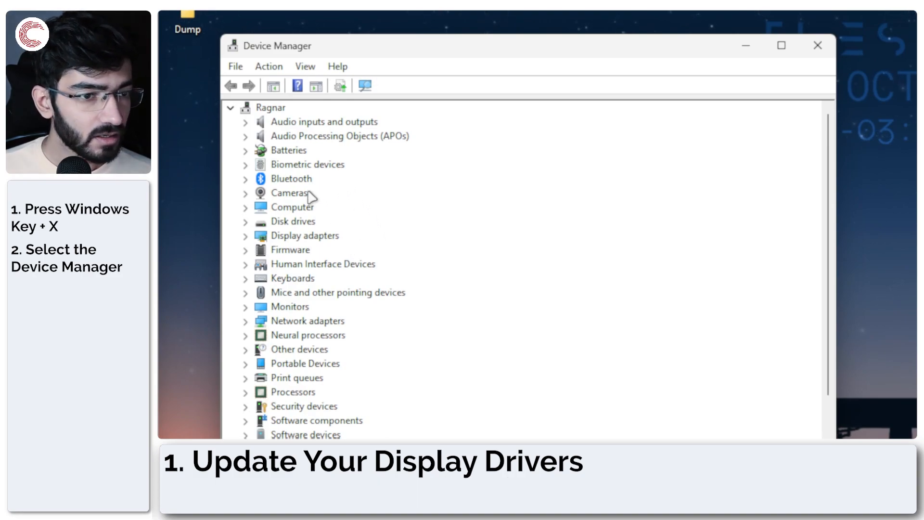
- Expand Display adapters, start Update driver for Intel Arc Graphics, then dismiss the wizard
{"action": "left_click", "coordinate": [306, 235]}
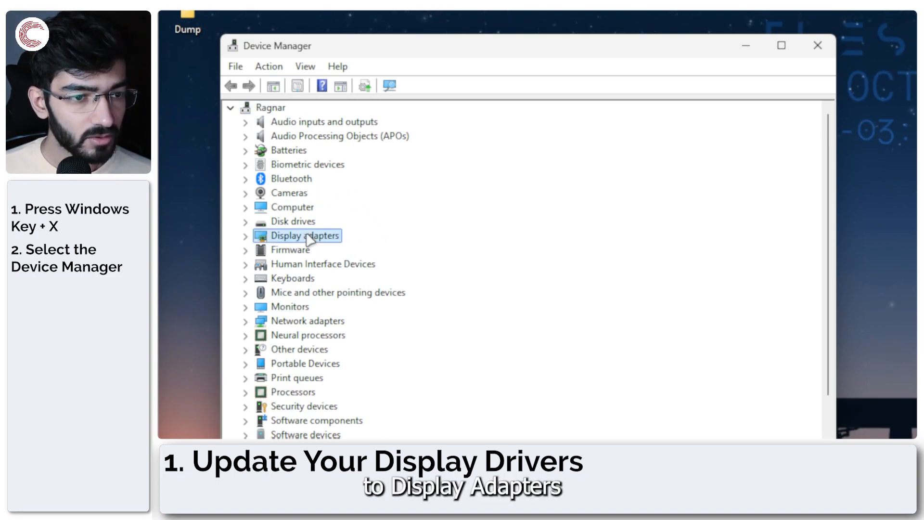
{"action": "double_click", "coordinate": [305, 235]}
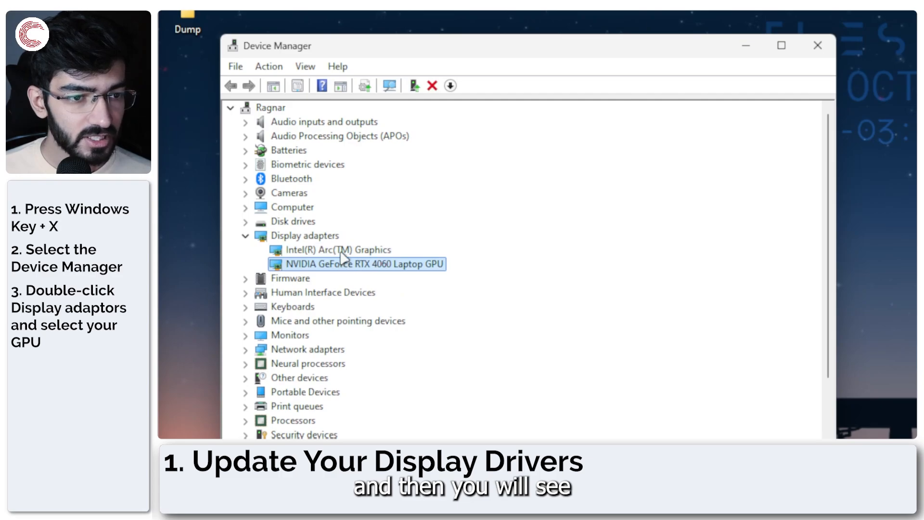
{"action": "left_click", "coordinate": [335, 249]}
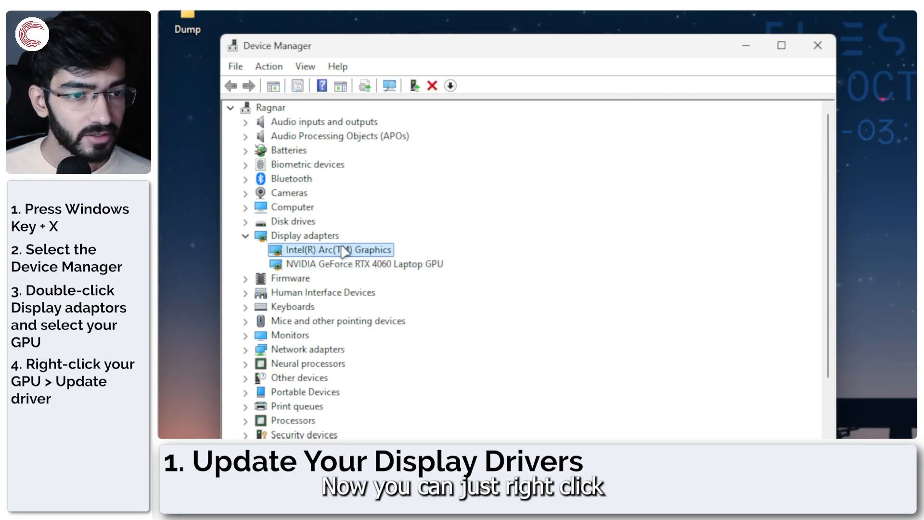
{"action": "left_click", "coordinate": [334, 249]}
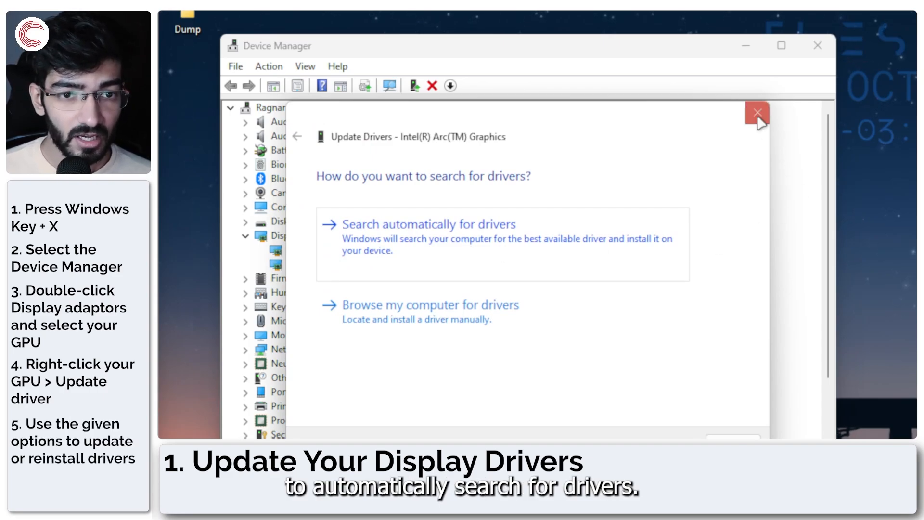
{"action": "left_click", "coordinate": [758, 112]}
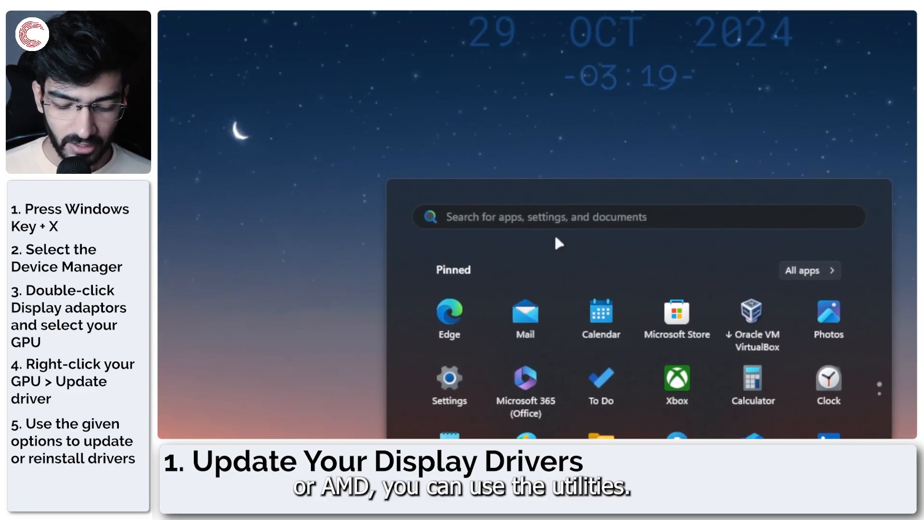
- Search Start for GeForce Experience and go to its Drivers section
{"action": "type", "text": "gefore"}
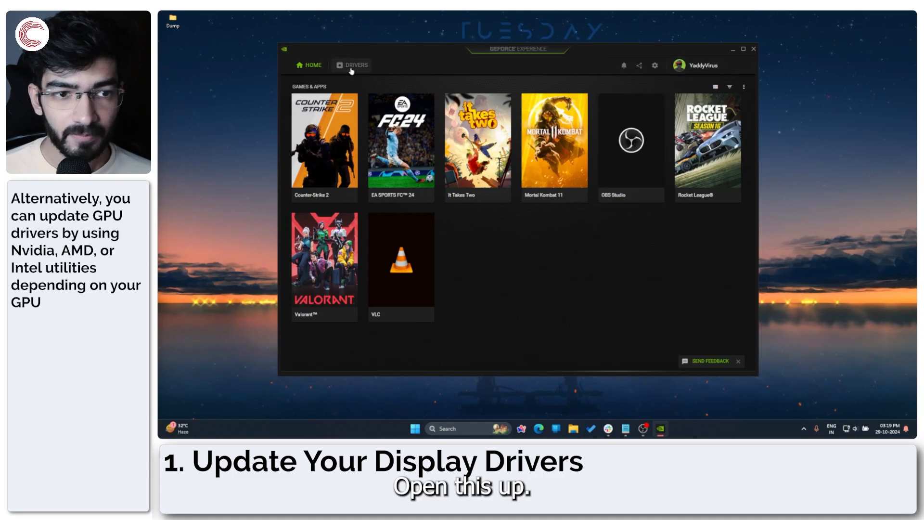
{"action": "left_click", "coordinate": [351, 64]}
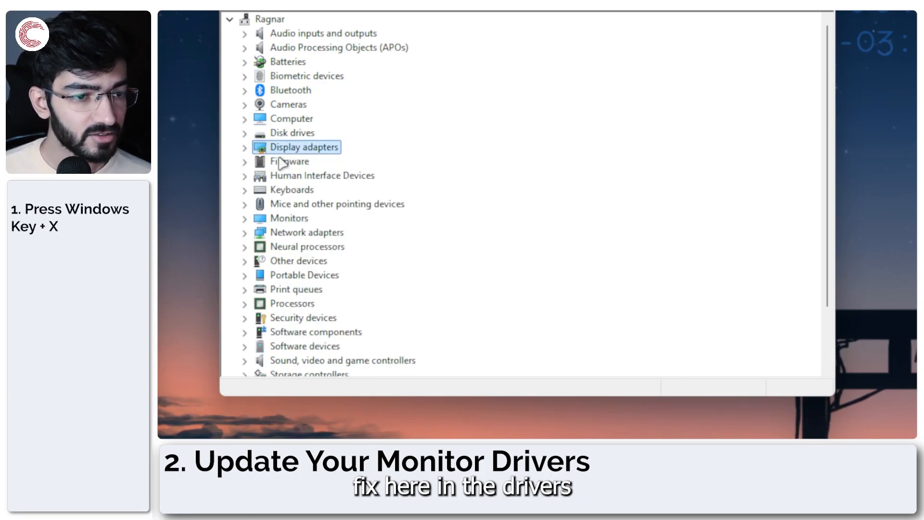
{"action": "mouse_move", "coordinate": [306, 236]}
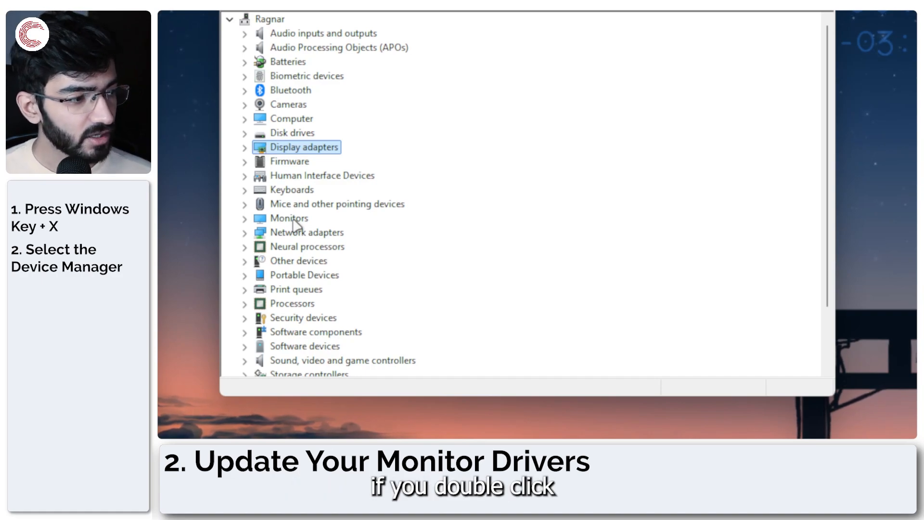
- Expand Monitors and auto-search drivers for the MSI G24C4, confirming the best driver is installed
{"action": "double_click", "coordinate": [289, 218]}
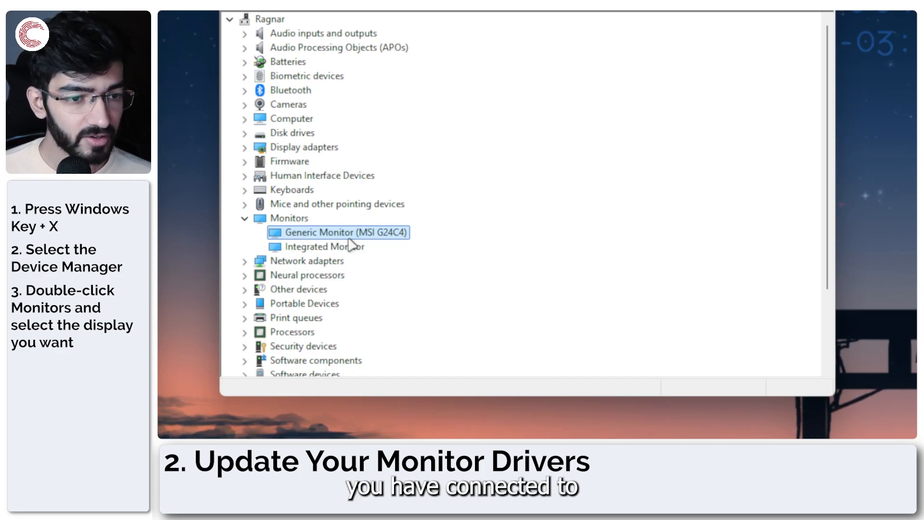
{"action": "left_click", "coordinate": [325, 246]}
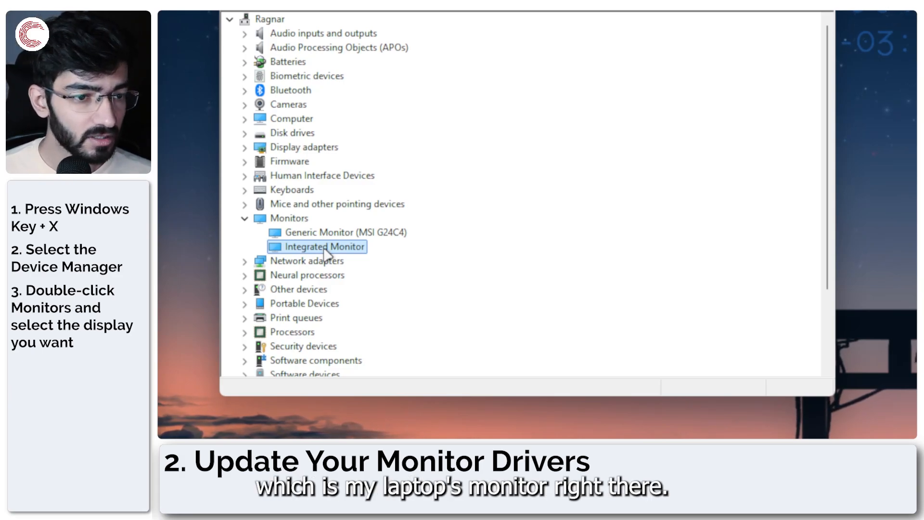
{"action": "left_click", "coordinate": [338, 232]}
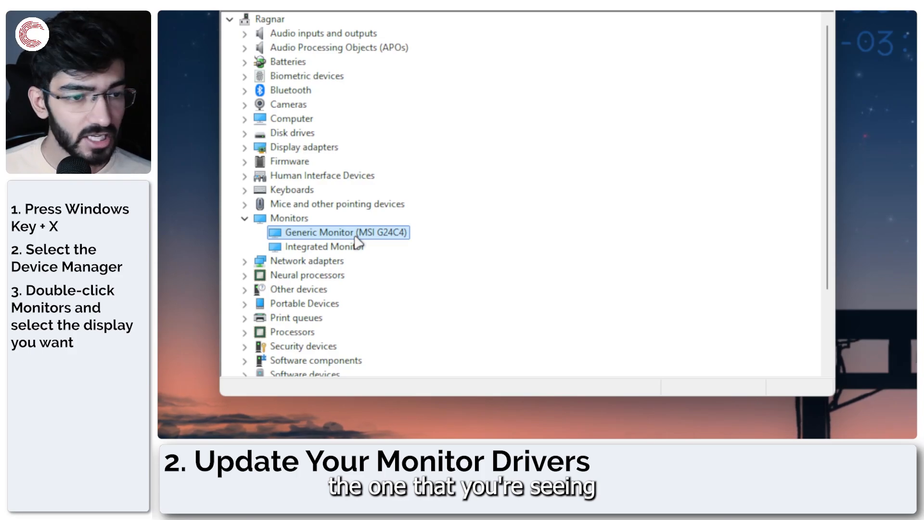
{"action": "right_click", "coordinate": [338, 233]}
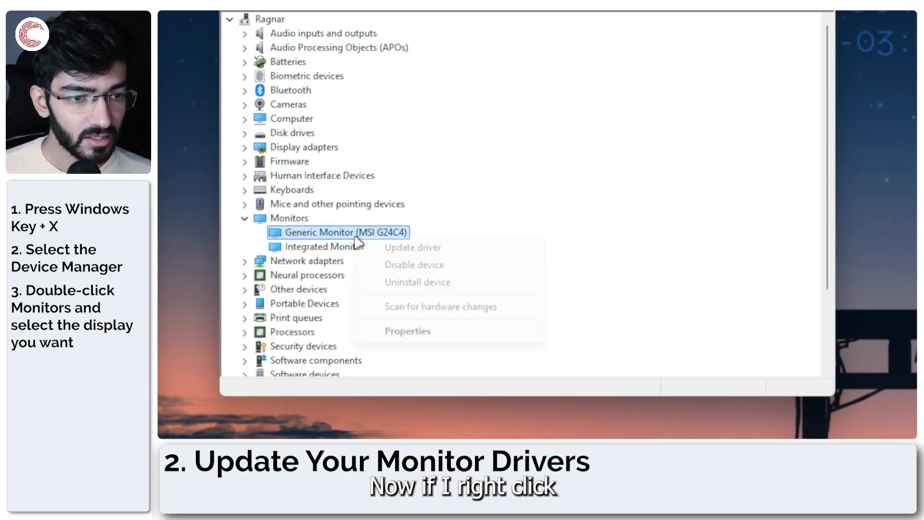
{"action": "left_click", "coordinate": [412, 248]}
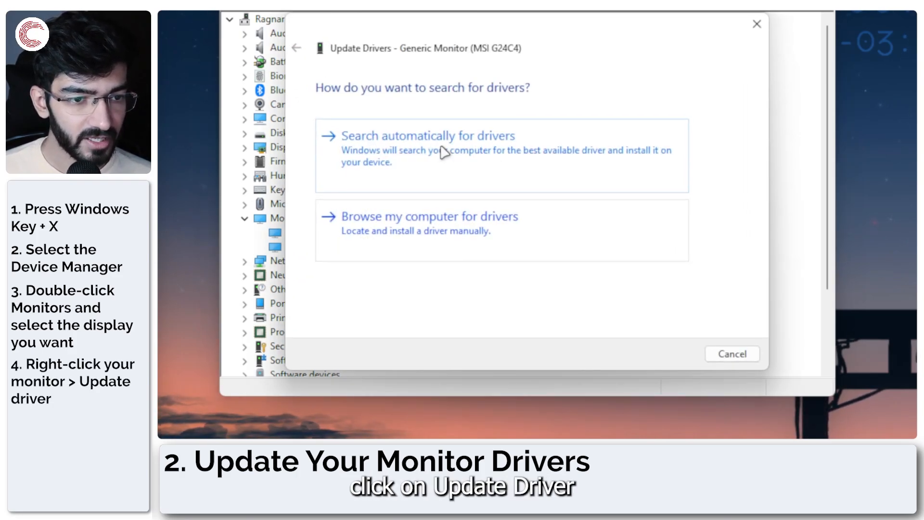
{"action": "left_click", "coordinate": [427, 136]}
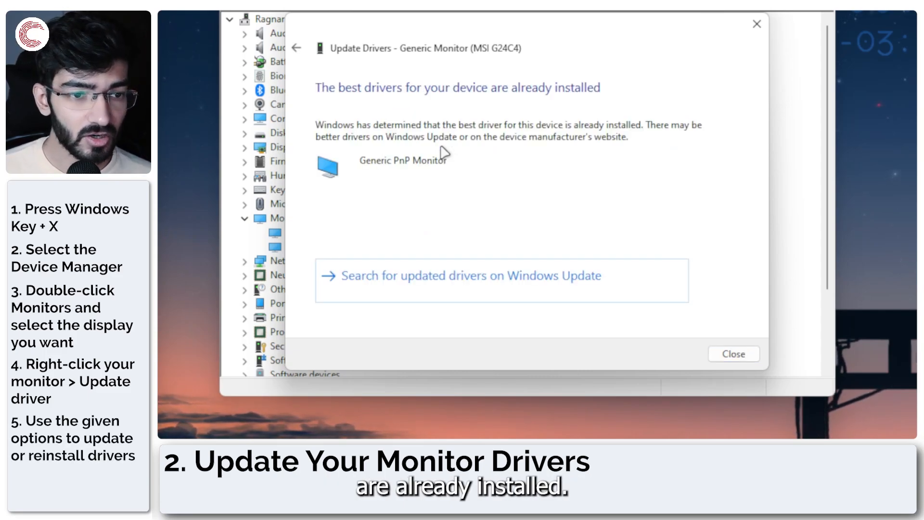
{"action": "mouse_move", "coordinate": [440, 193]}
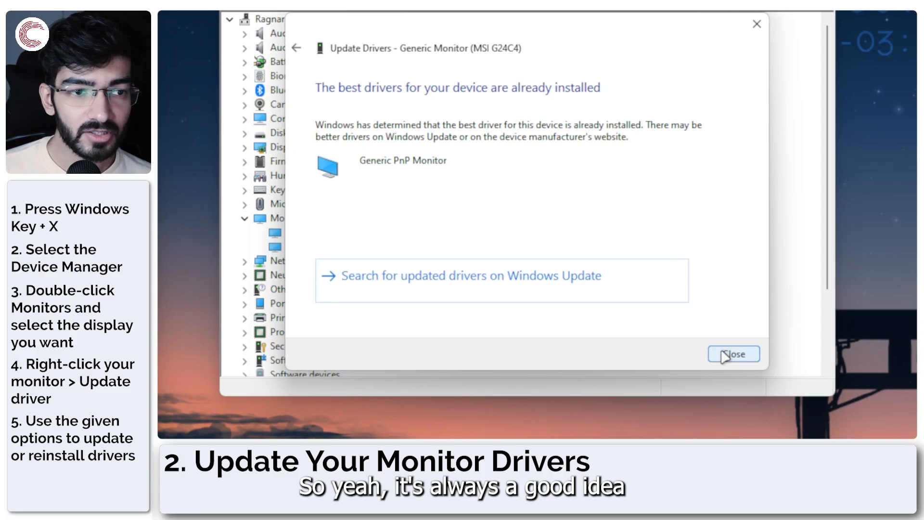
{"action": "left_click", "coordinate": [734, 353]}
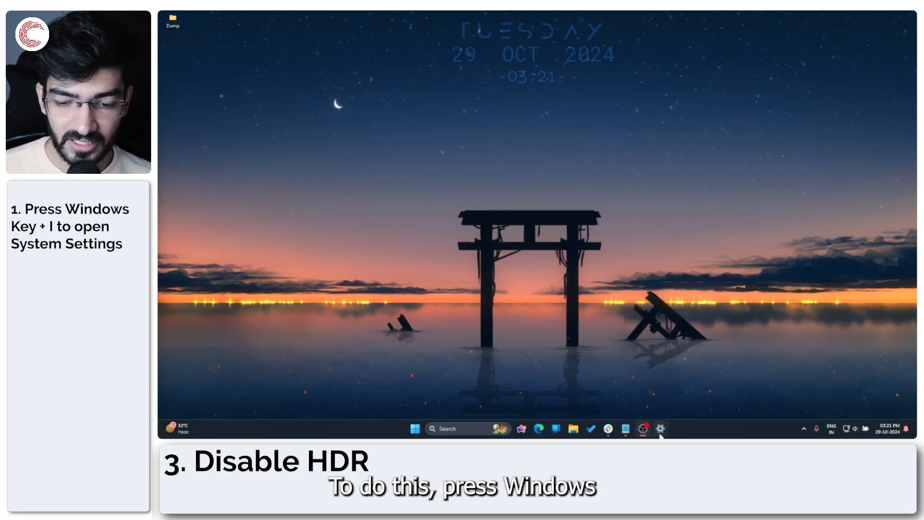
- Reach System > Display in Windows Settings via Win+I
{"action": "key", "text": "Win+i"}
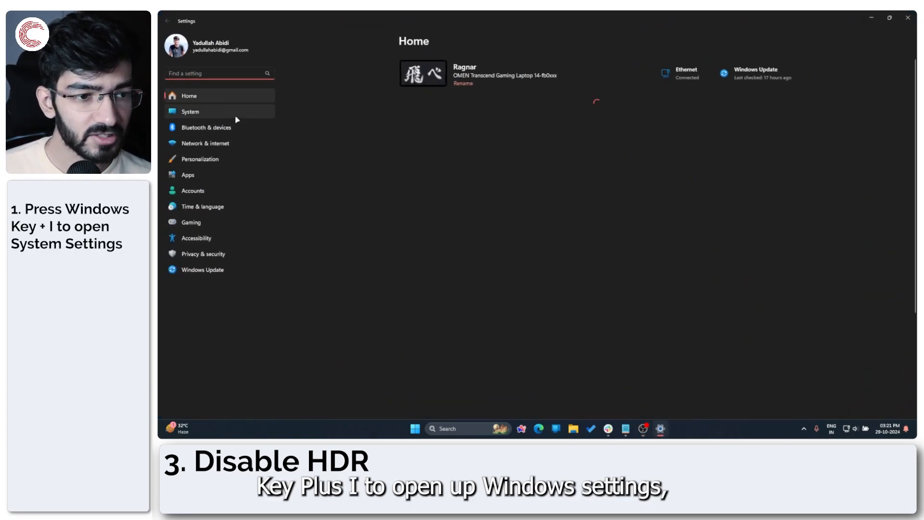
{"action": "left_click", "coordinate": [190, 112]}
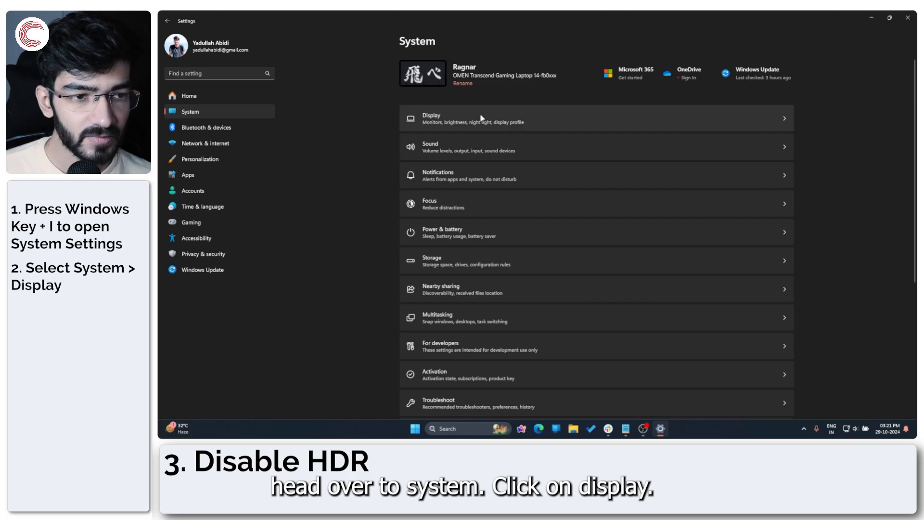
{"action": "left_click", "coordinate": [590, 117]}
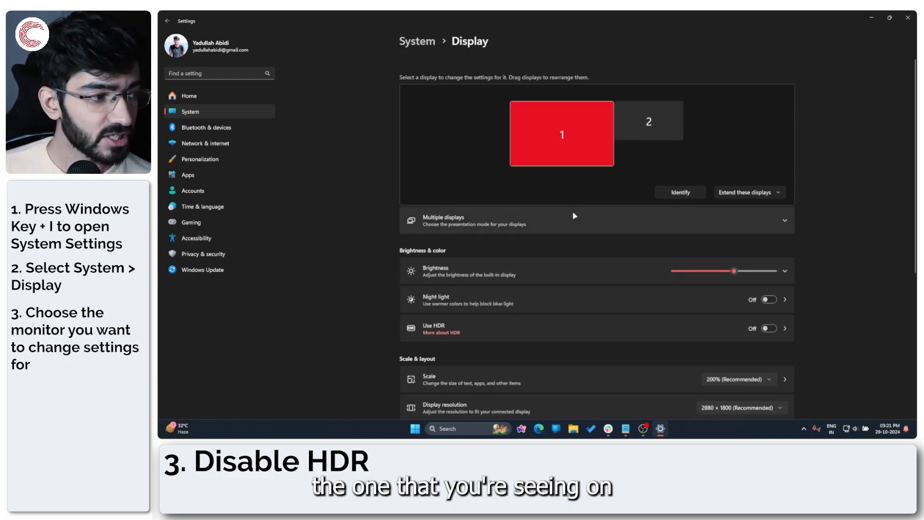
{"action": "left_click", "coordinate": [648, 120]}
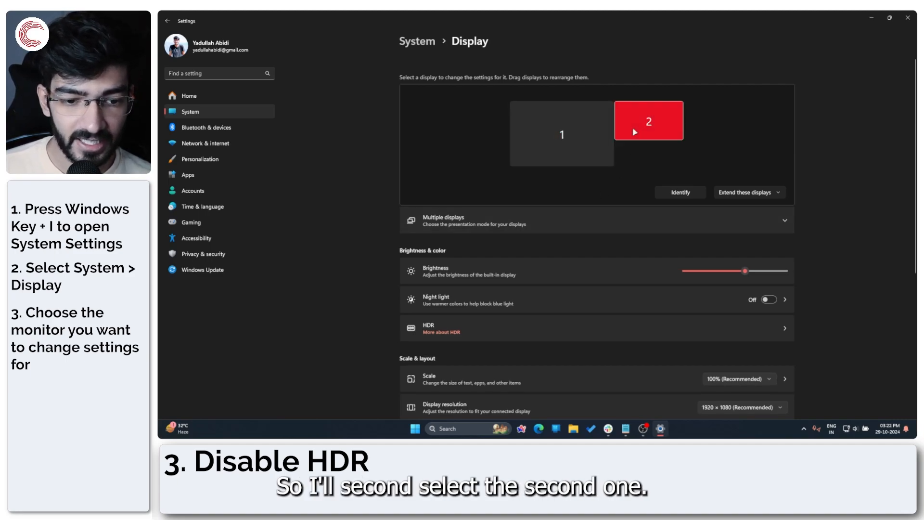
{"action": "left_click", "coordinate": [561, 132]}
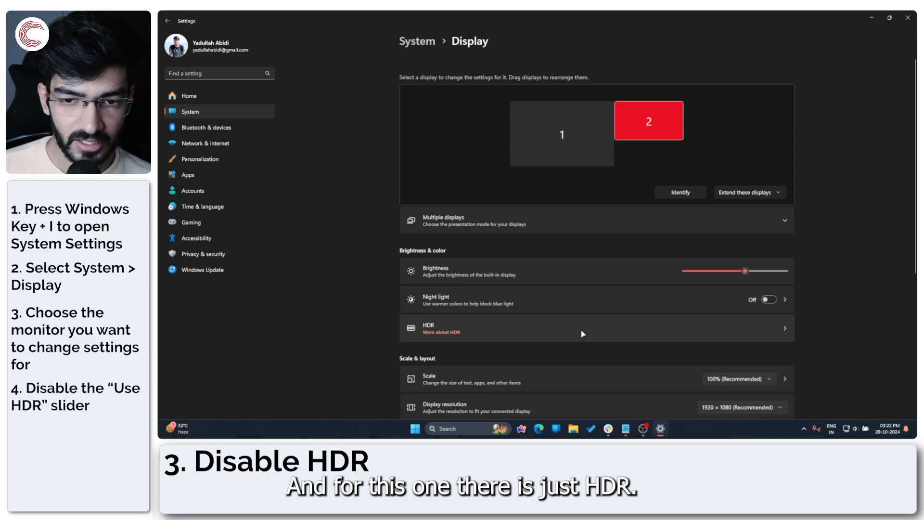
{"action": "left_click", "coordinate": [595, 328]}
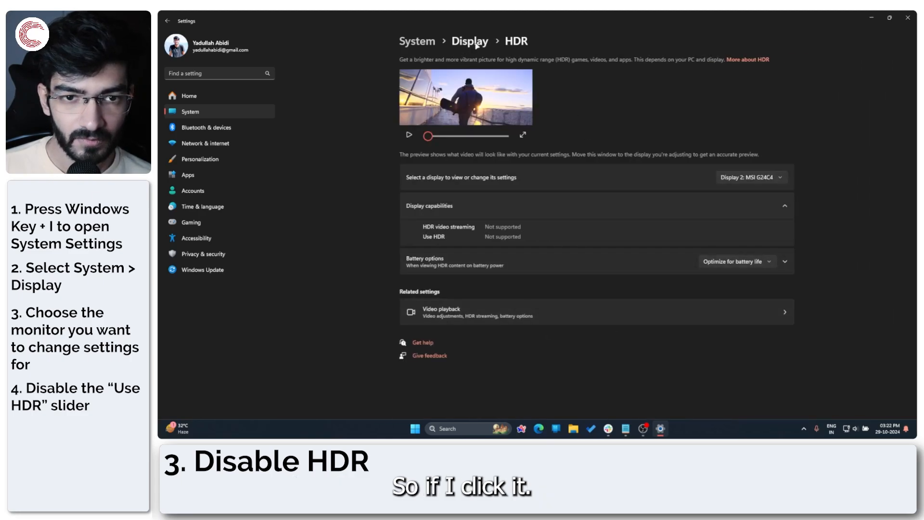
{"action": "left_click", "coordinate": [469, 40]}
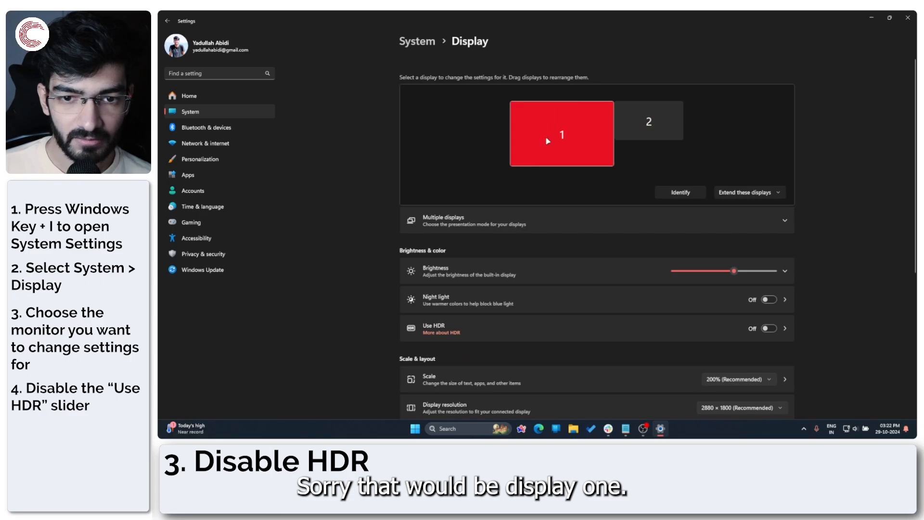
{"action": "scroll", "scroll_direction": "down", "scroll_amount": 3}
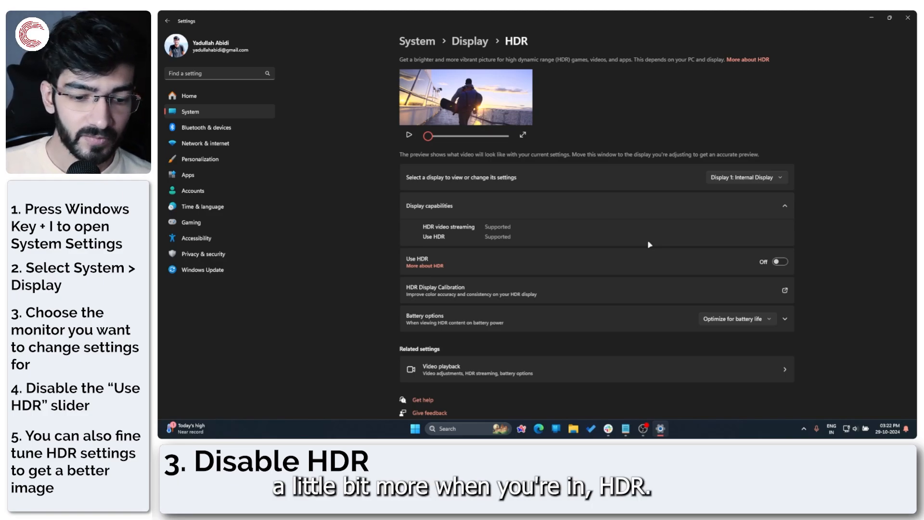
{"action": "mouse_move", "coordinate": [574, 291]}
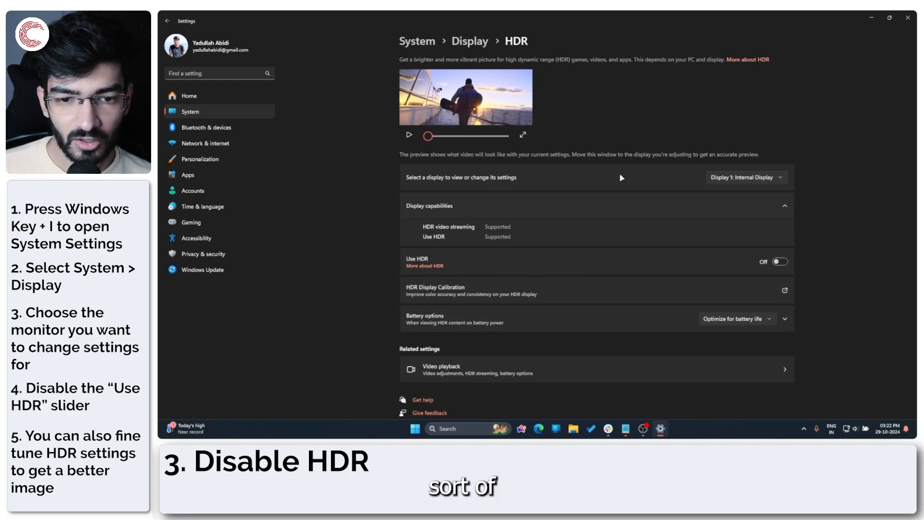
- Select Display 2: MSI G24C4 on the HDR page and read its Use HDR status
{"action": "left_click", "coordinate": [746, 178]}
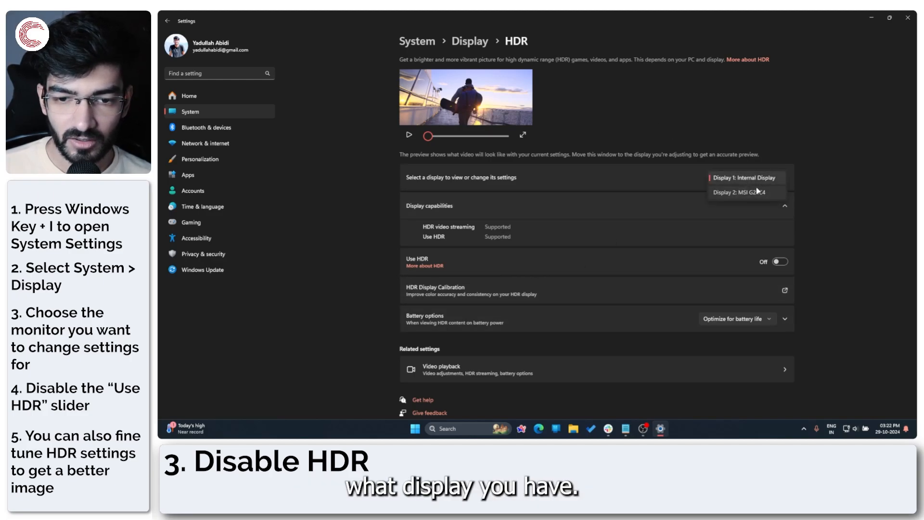
{"action": "left_click", "coordinate": [745, 193]}
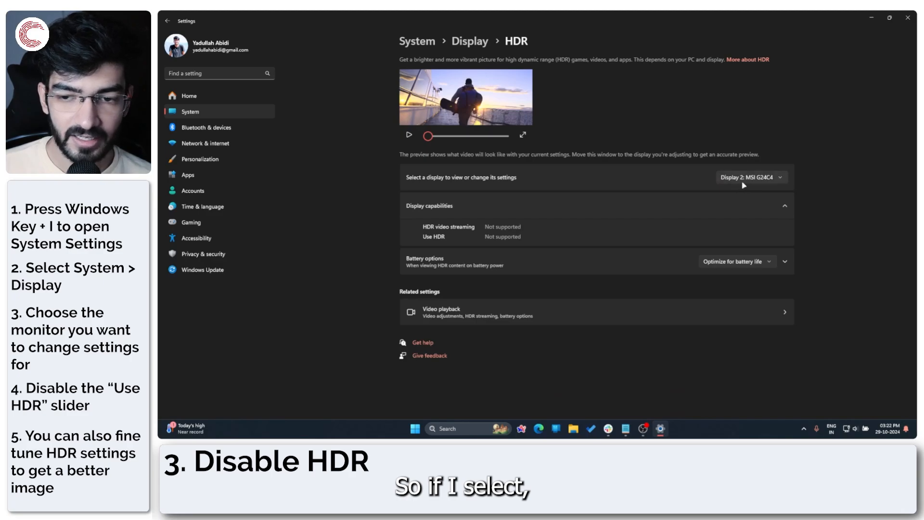
{"action": "mouse_move", "coordinate": [641, 260]}
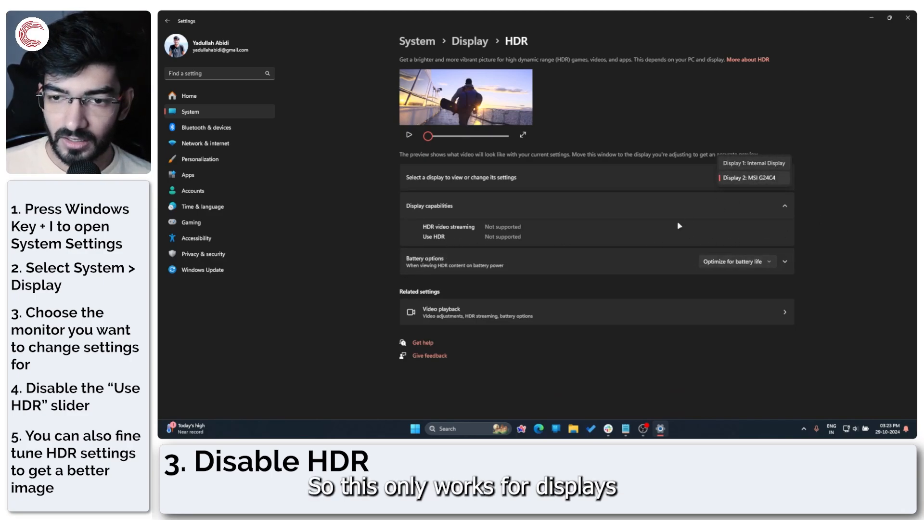
{"action": "left_click", "coordinate": [753, 164]}
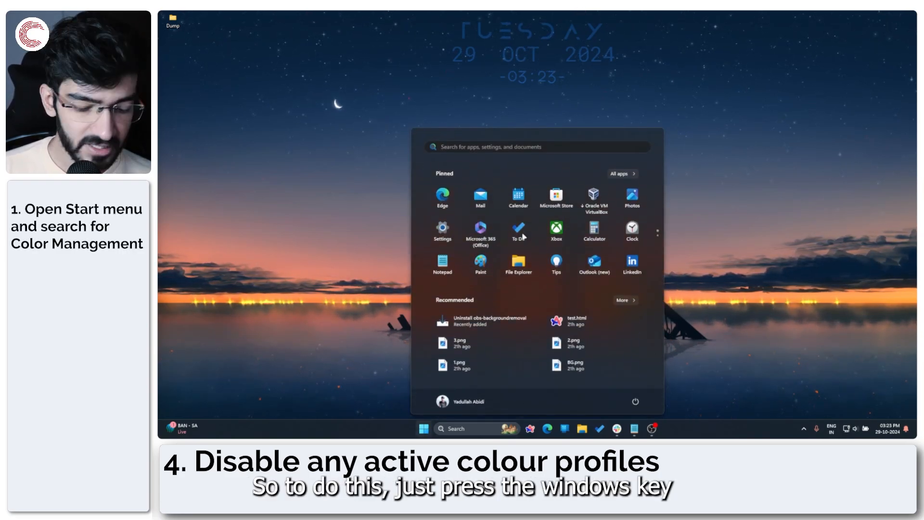
- Search Start for 'color prof' to reach Color Management
{"action": "type", "text": "color prog"}
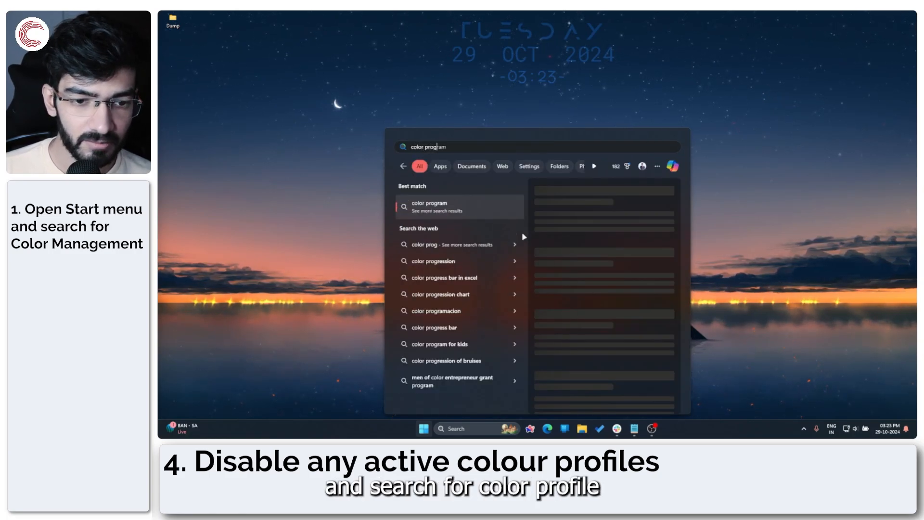
{"action": "type", "text": "color prof"}
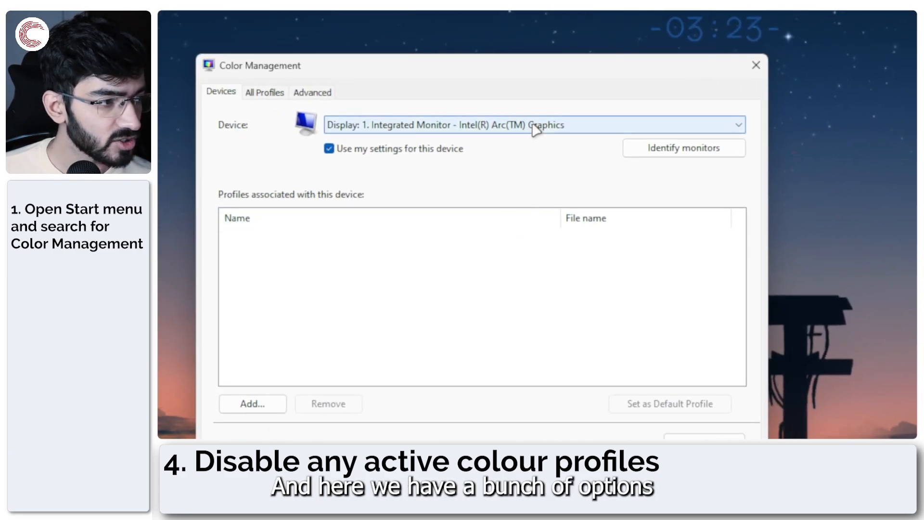
- Switch the device to the MSI G24C4, check its profiles, then return to the integrated monitor
{"action": "left_click", "coordinate": [532, 125]}
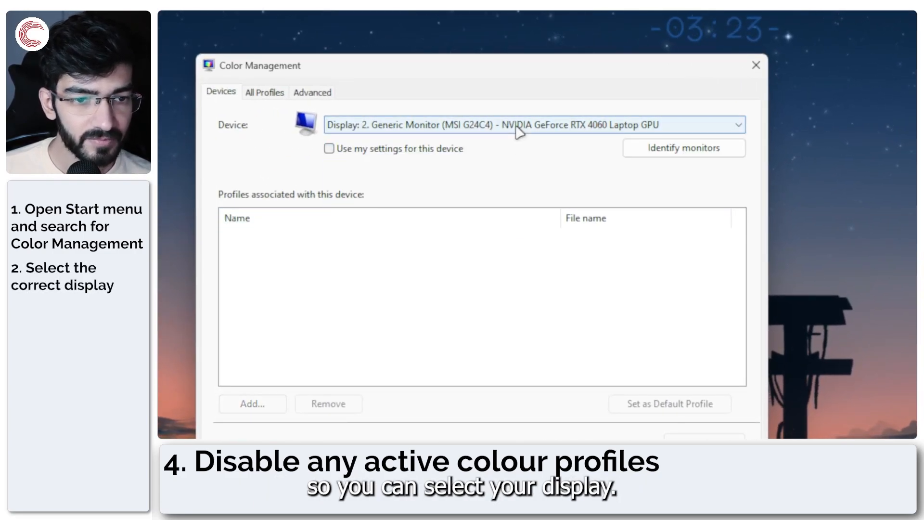
{"action": "left_click", "coordinate": [330, 149]}
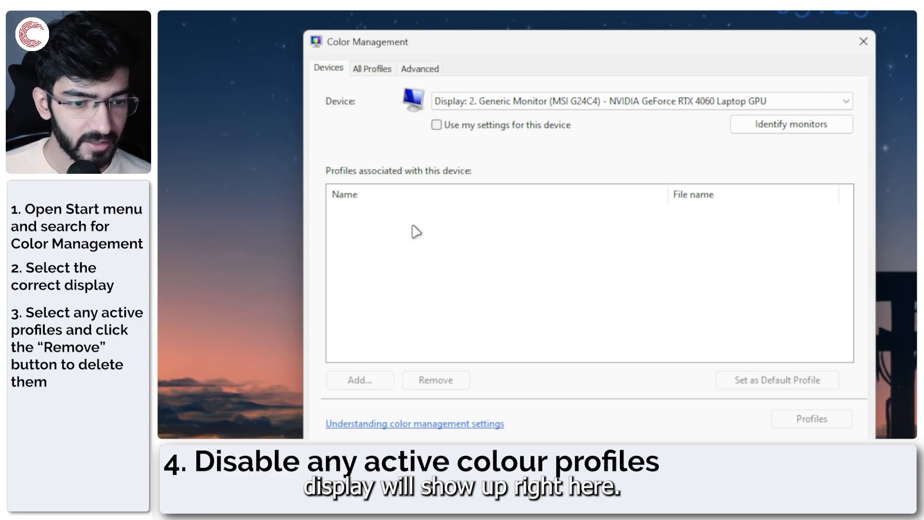
{"action": "mouse_move", "coordinate": [369, 217]}
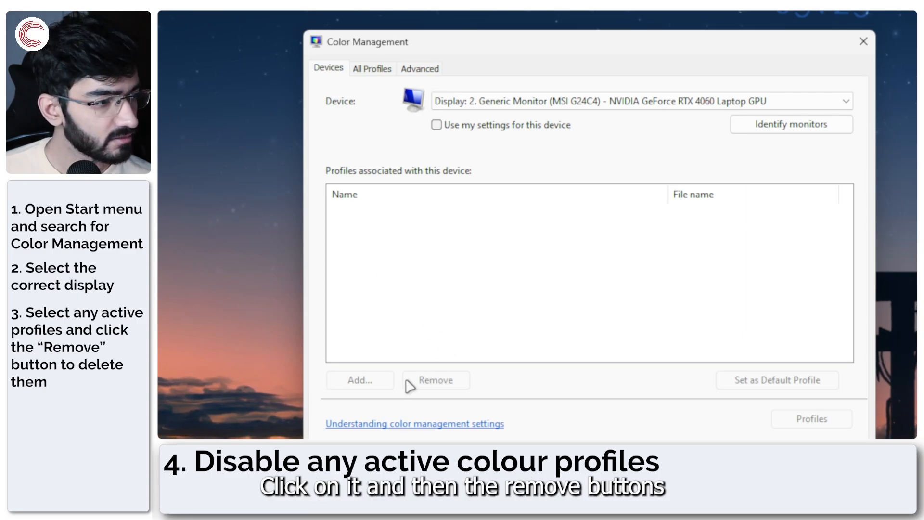
{"action": "left_click", "coordinate": [845, 101]}
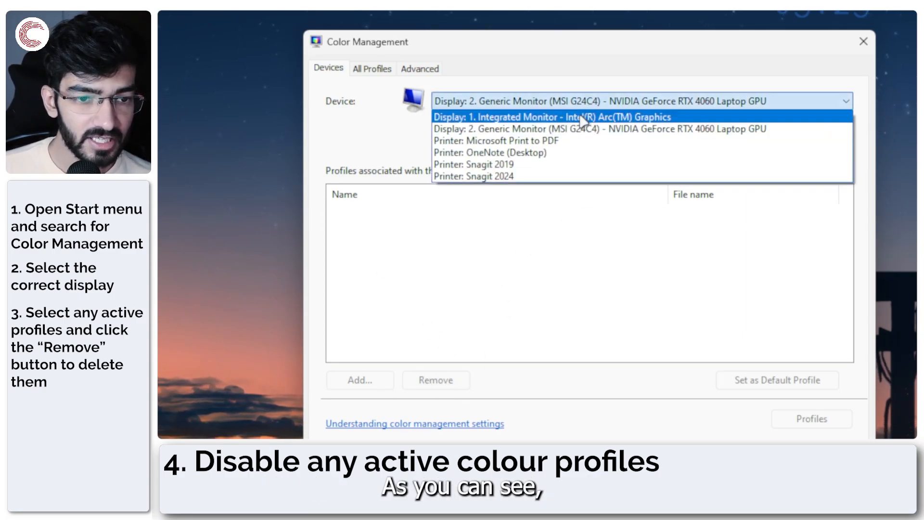
{"action": "left_click", "coordinate": [551, 117]}
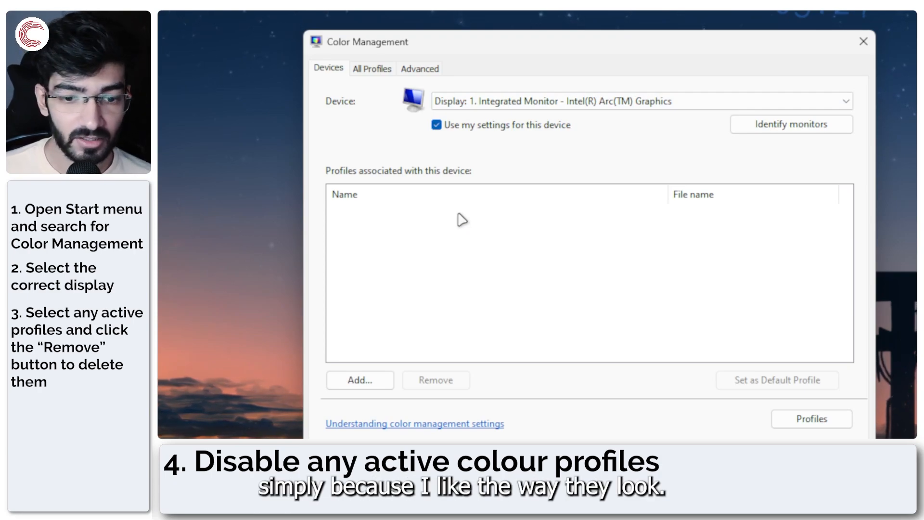
{"action": "mouse_move", "coordinate": [446, 225]}
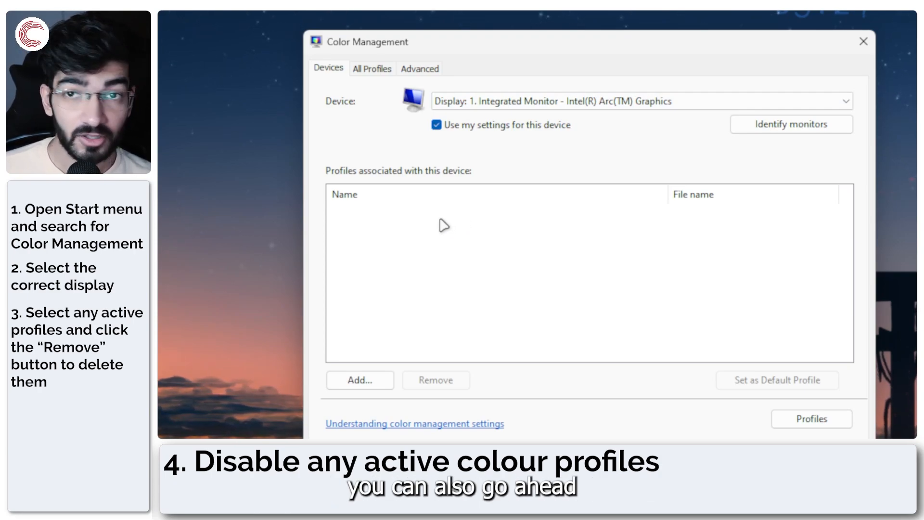
{"action": "left_click", "coordinate": [360, 379]}
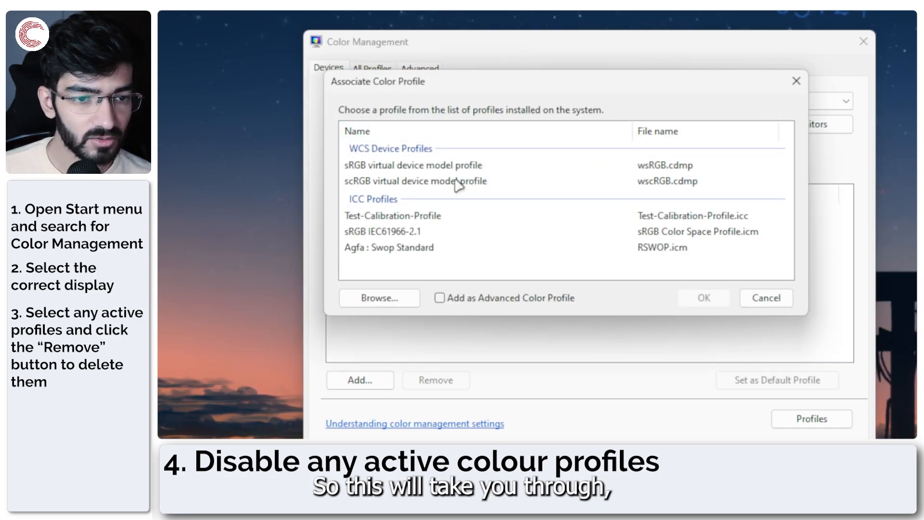
{"action": "left_click", "coordinate": [414, 165]}
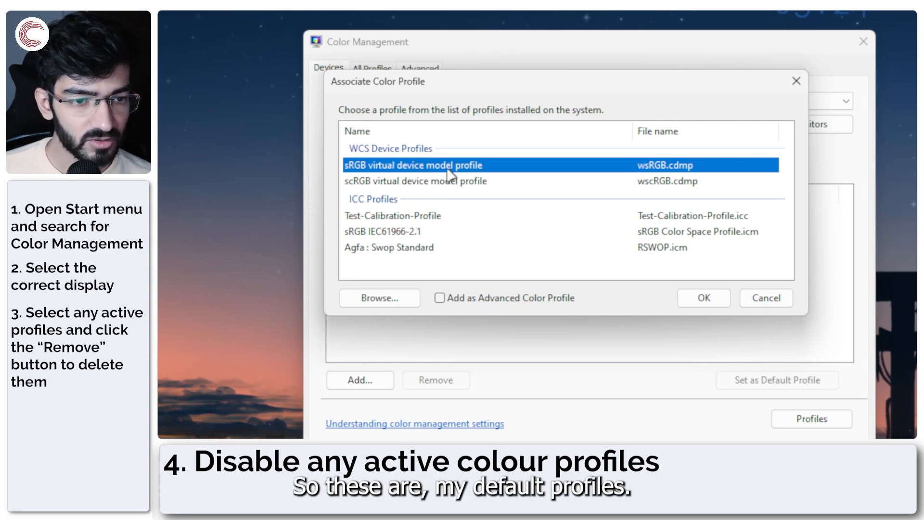
{"action": "left_click", "coordinate": [393, 215]}
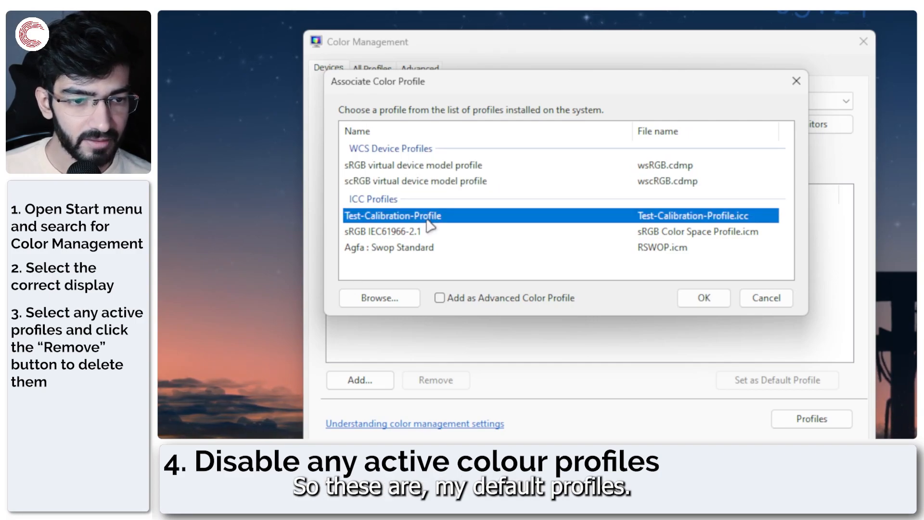
{"action": "left_click", "coordinate": [389, 247]}
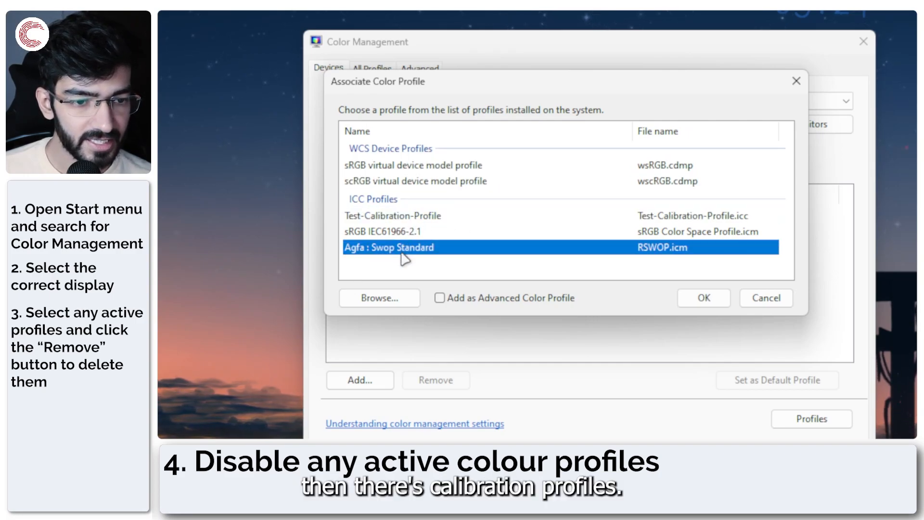
{"action": "left_click", "coordinate": [393, 215]}
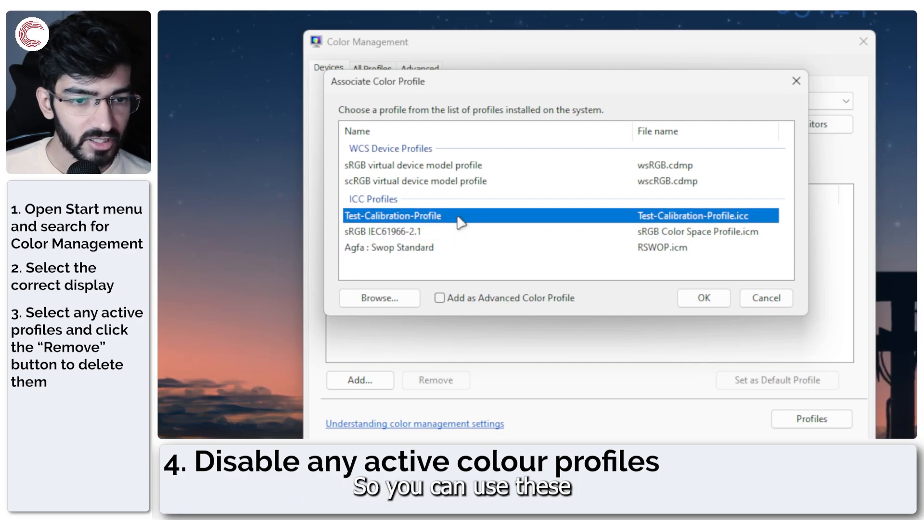
{"action": "mouse_move", "coordinate": [655, 294]}
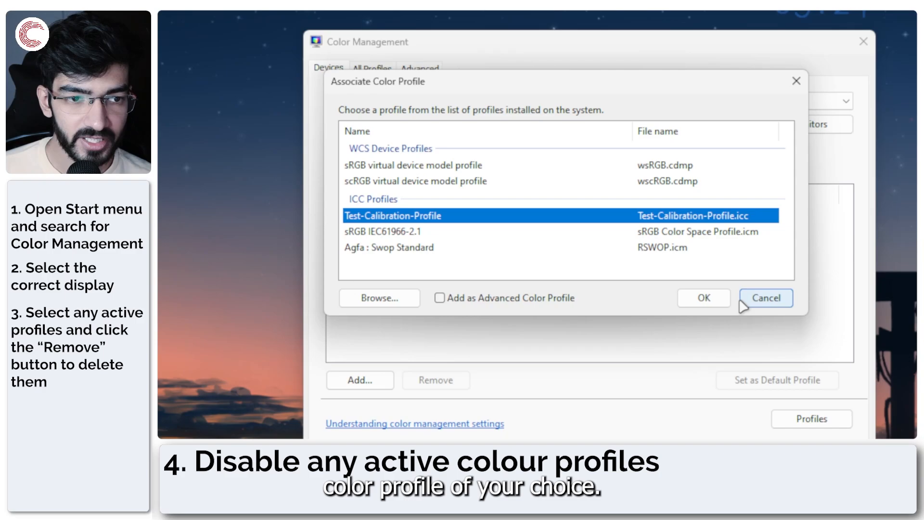
{"action": "left_click", "coordinate": [766, 297]}
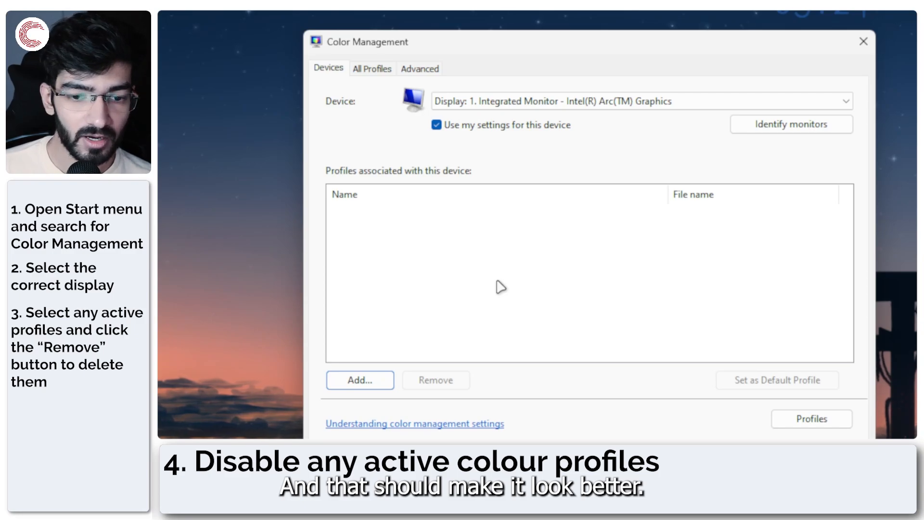
{"action": "left_click", "coordinate": [863, 42]}
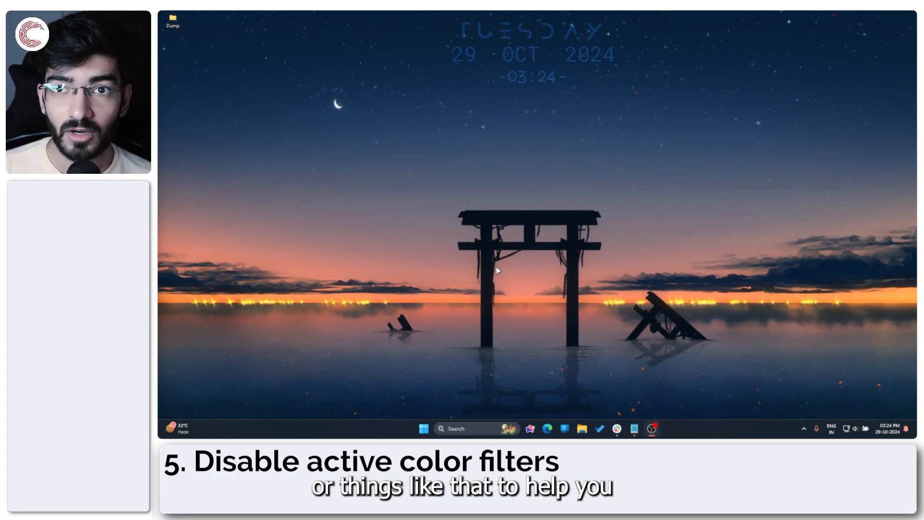
- Search Start for 'col' to find the Color filters setting
{"action": "left_click", "coordinate": [424, 428]}
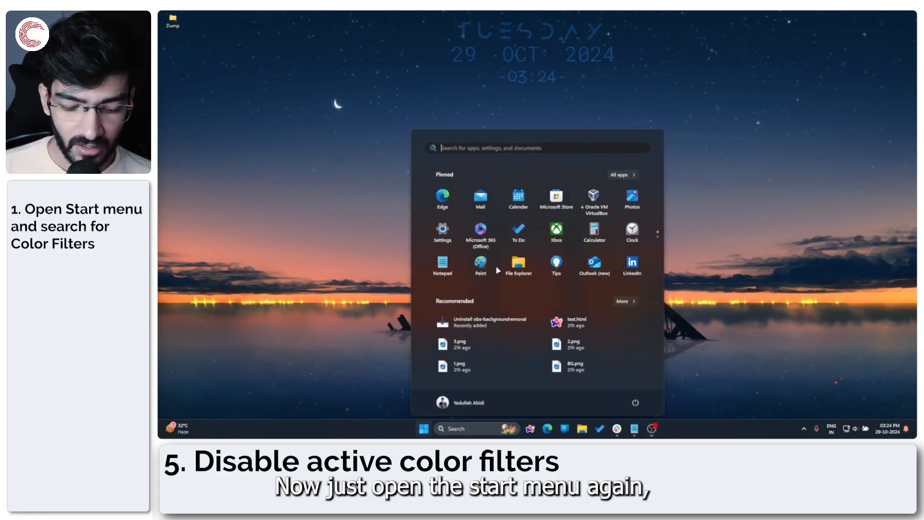
{"action": "type", "text": "col"}
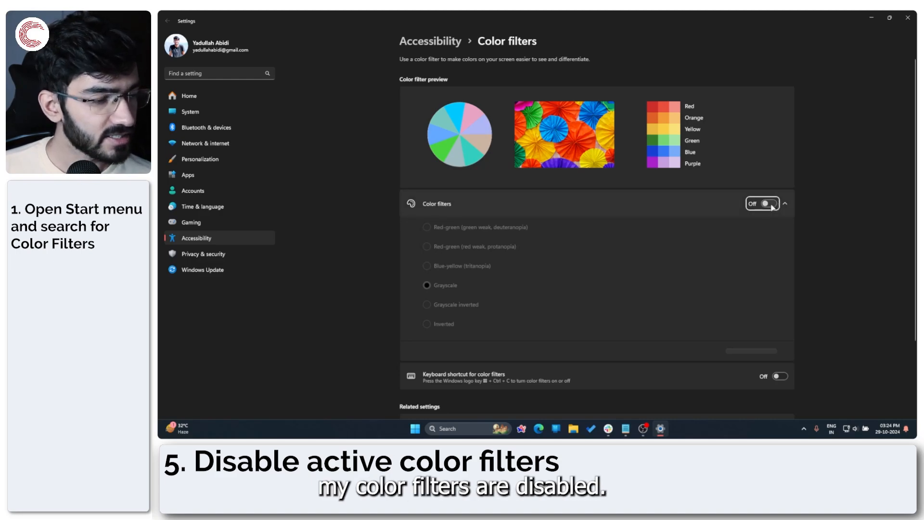
{"action": "left_click", "coordinate": [763, 203]}
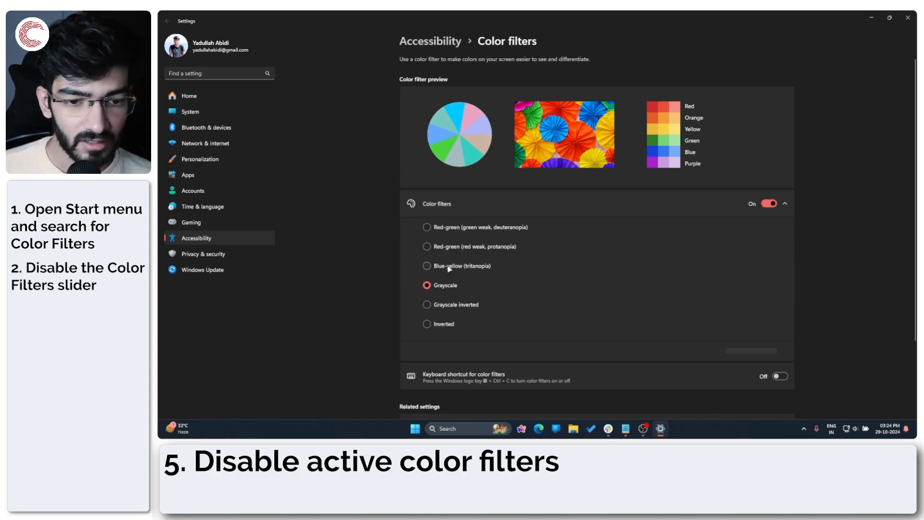
{"action": "left_click", "coordinate": [427, 266]}
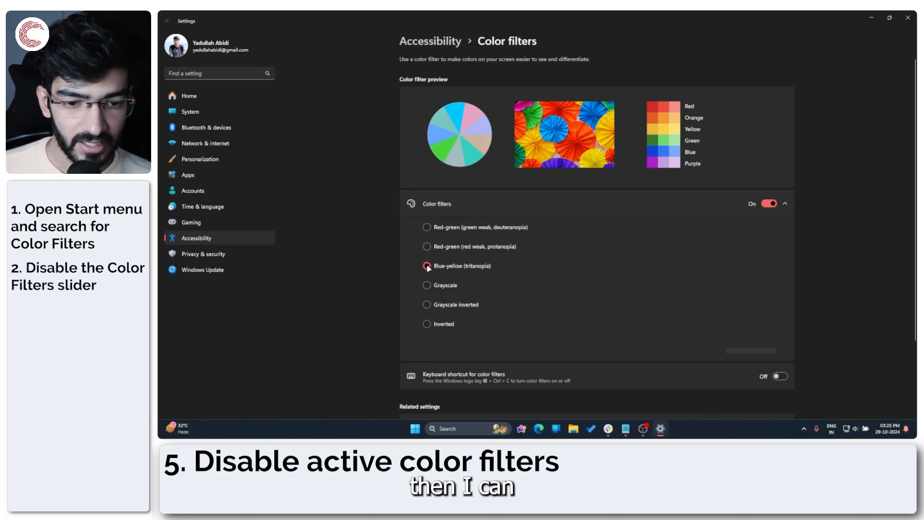
{"action": "left_click", "coordinate": [426, 247]}
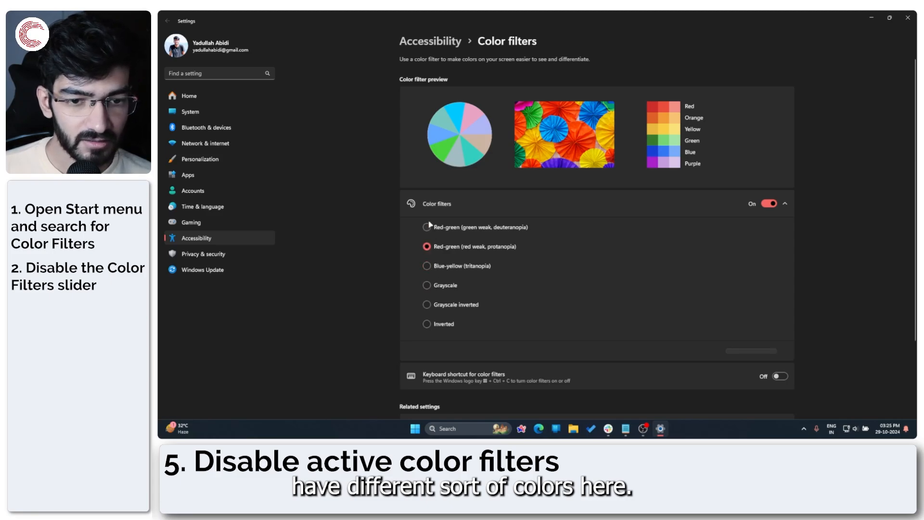
{"action": "left_click", "coordinate": [426, 227]}
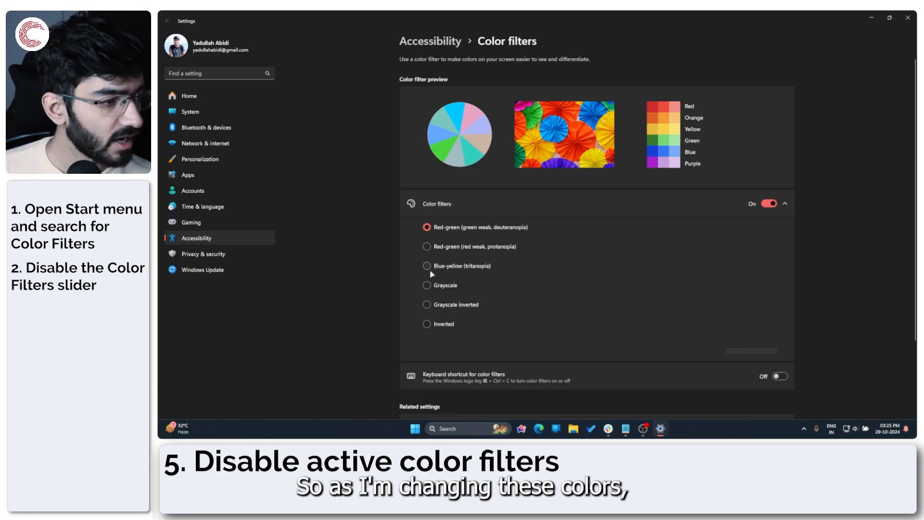
{"action": "left_click", "coordinate": [426, 285]}
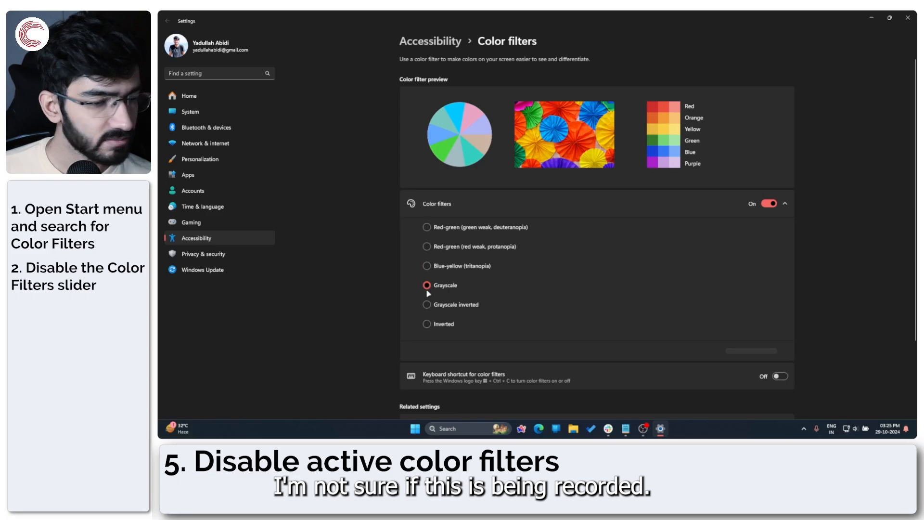
{"action": "left_click", "coordinate": [427, 304]}
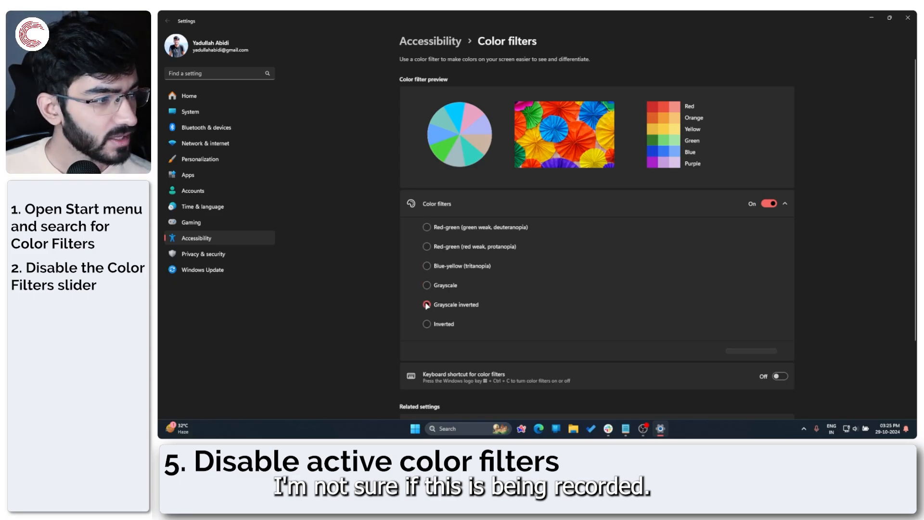
{"action": "left_click", "coordinate": [427, 285]}
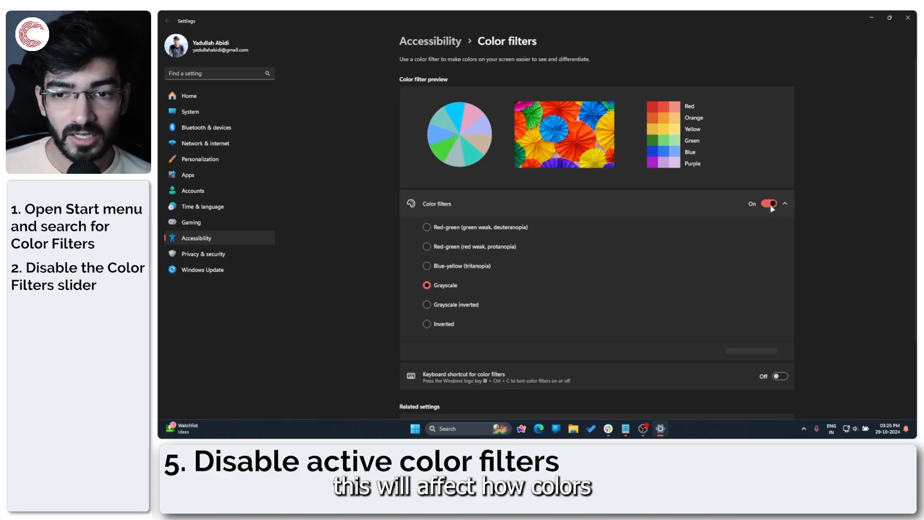
{"action": "left_click", "coordinate": [768, 203]}
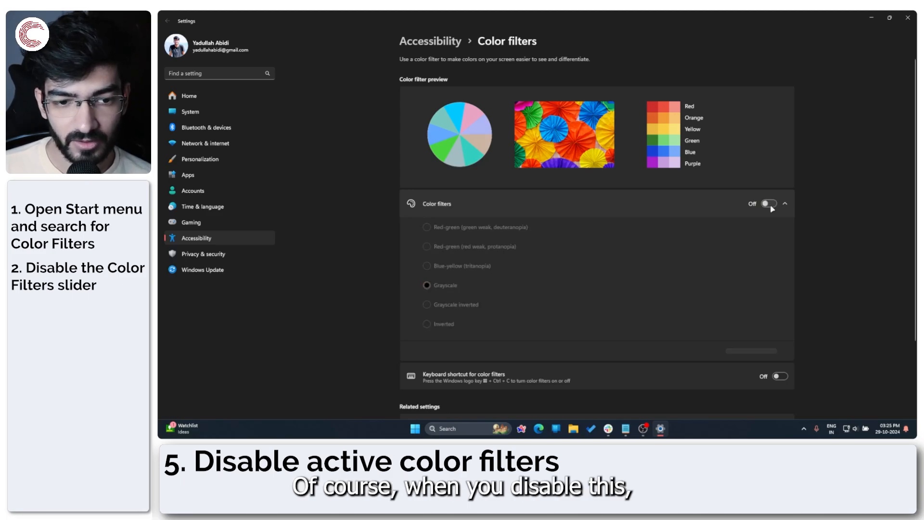